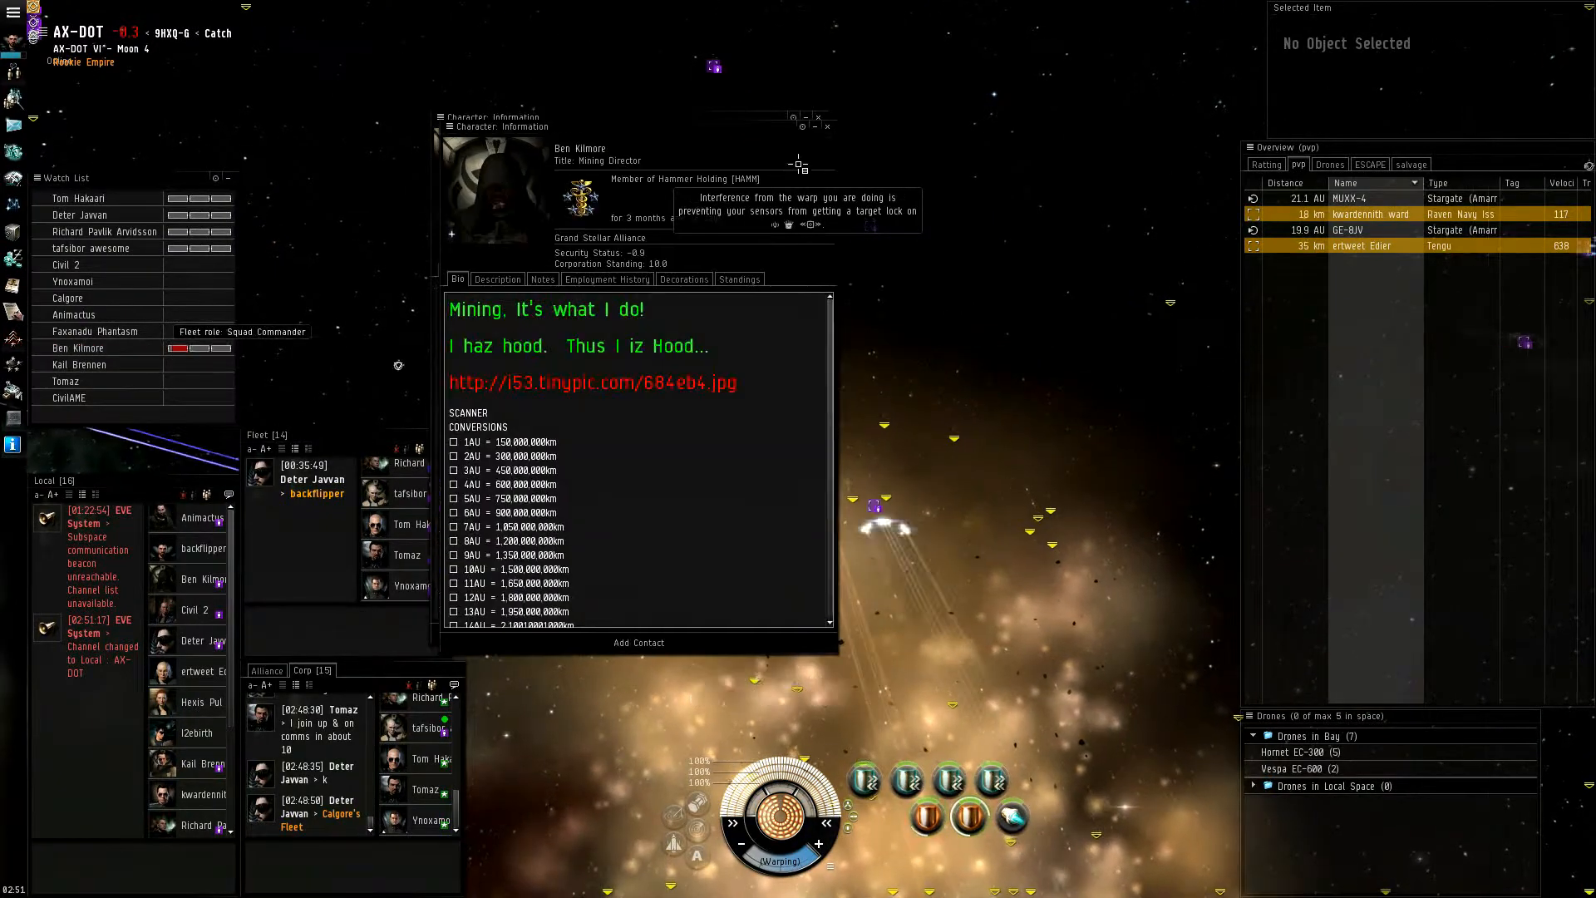
# Close the current pilot's info and bring up a Watch List fleet mate's character profile instead
pyautogui.click(828, 126)
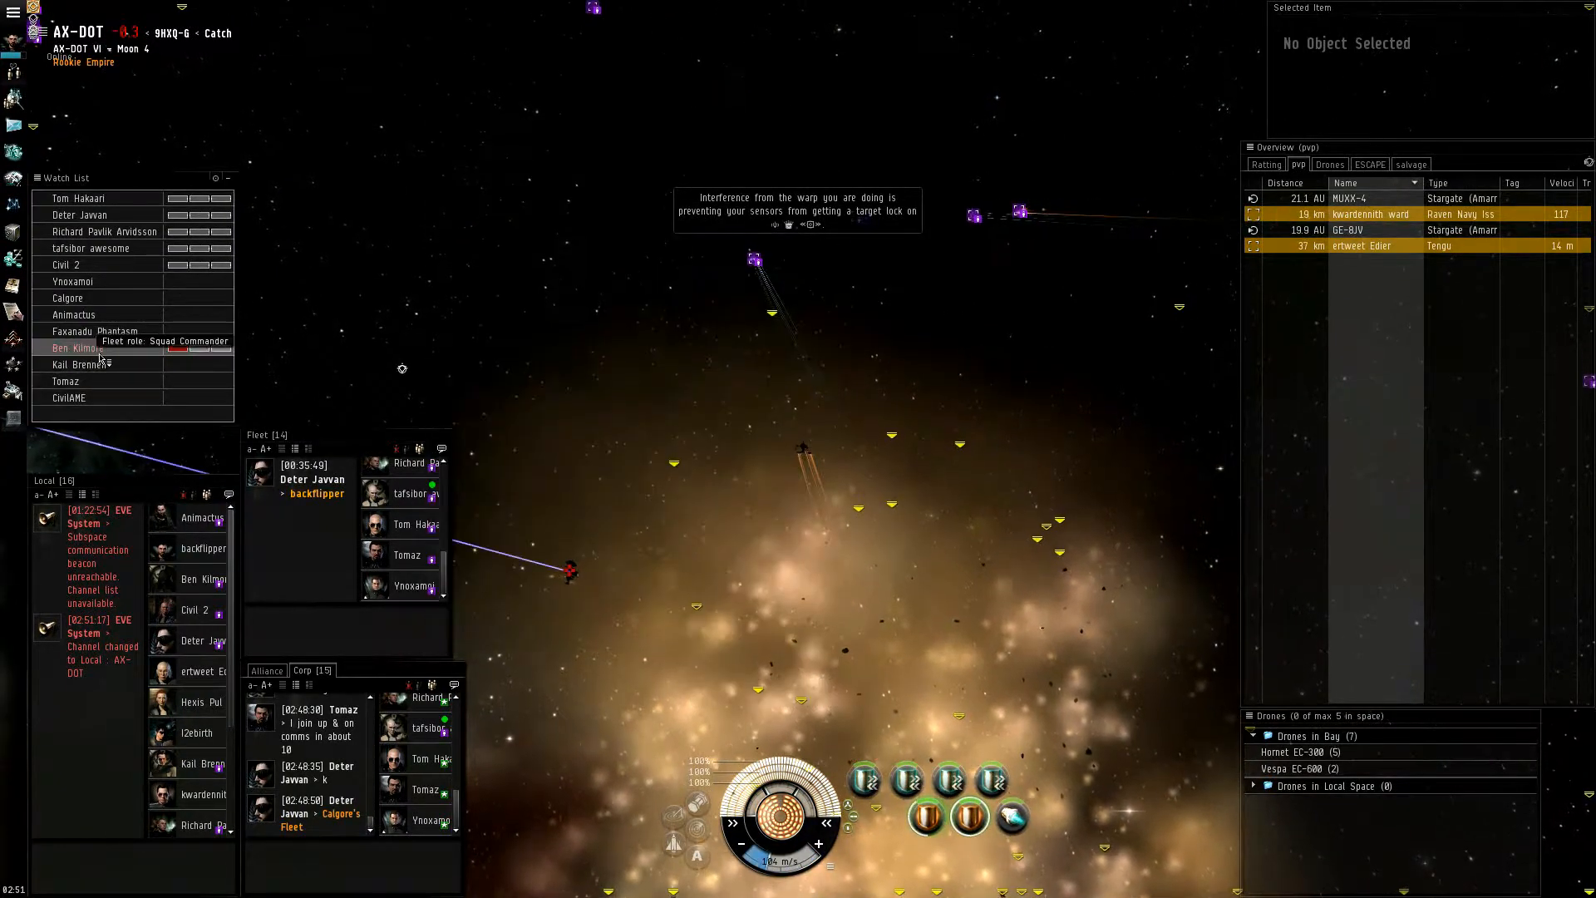
pyautogui.doubleClick(72, 348)
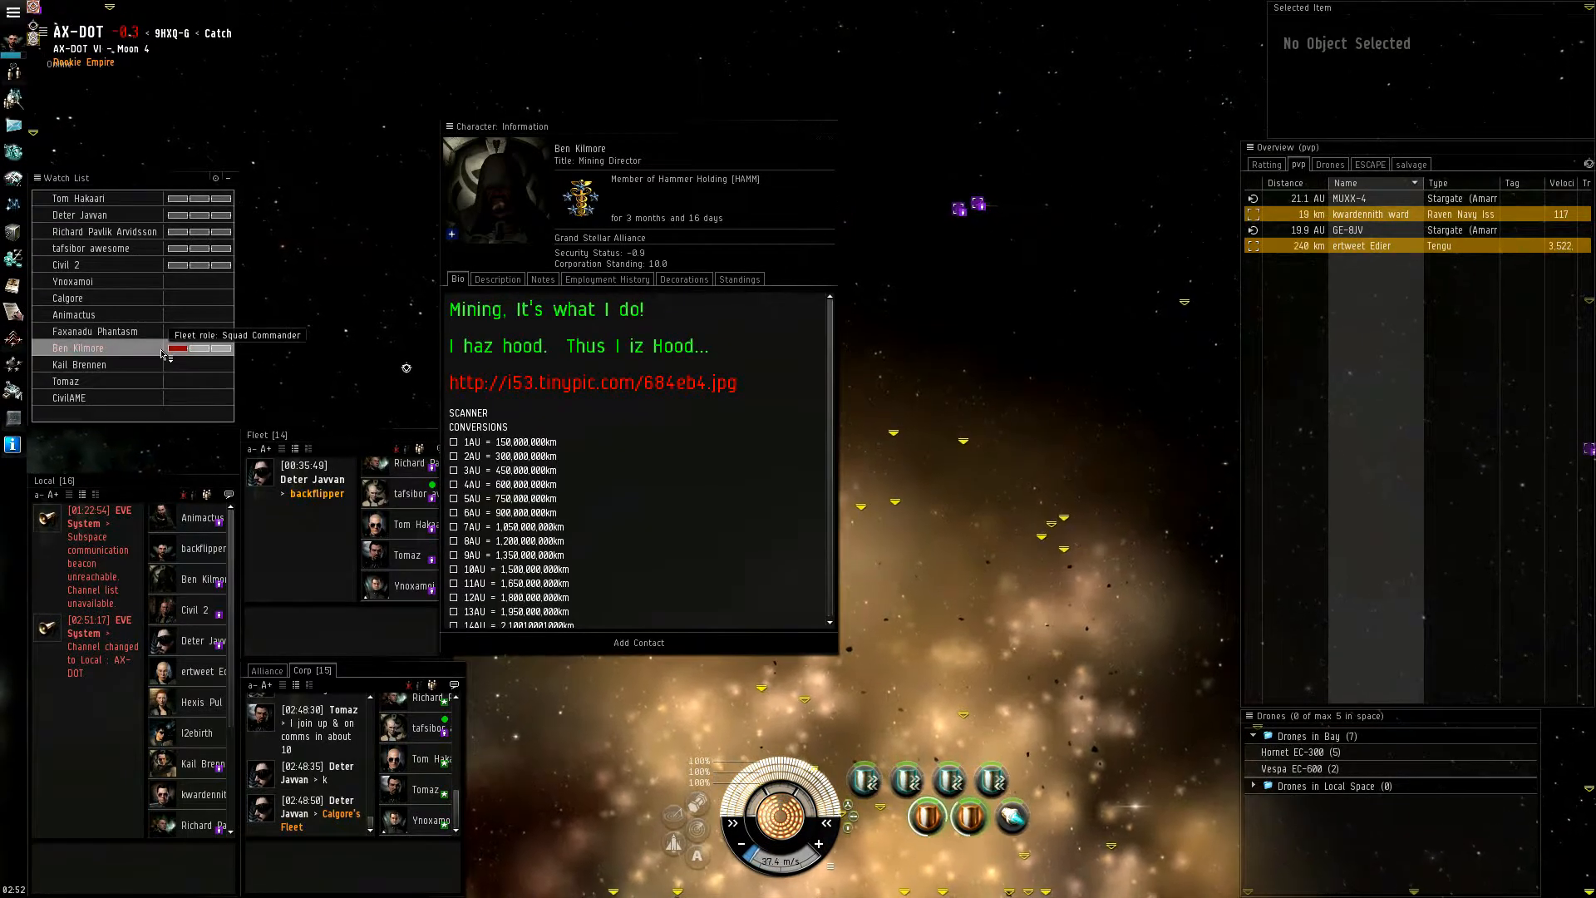
pyautogui.rightClick(77, 347)
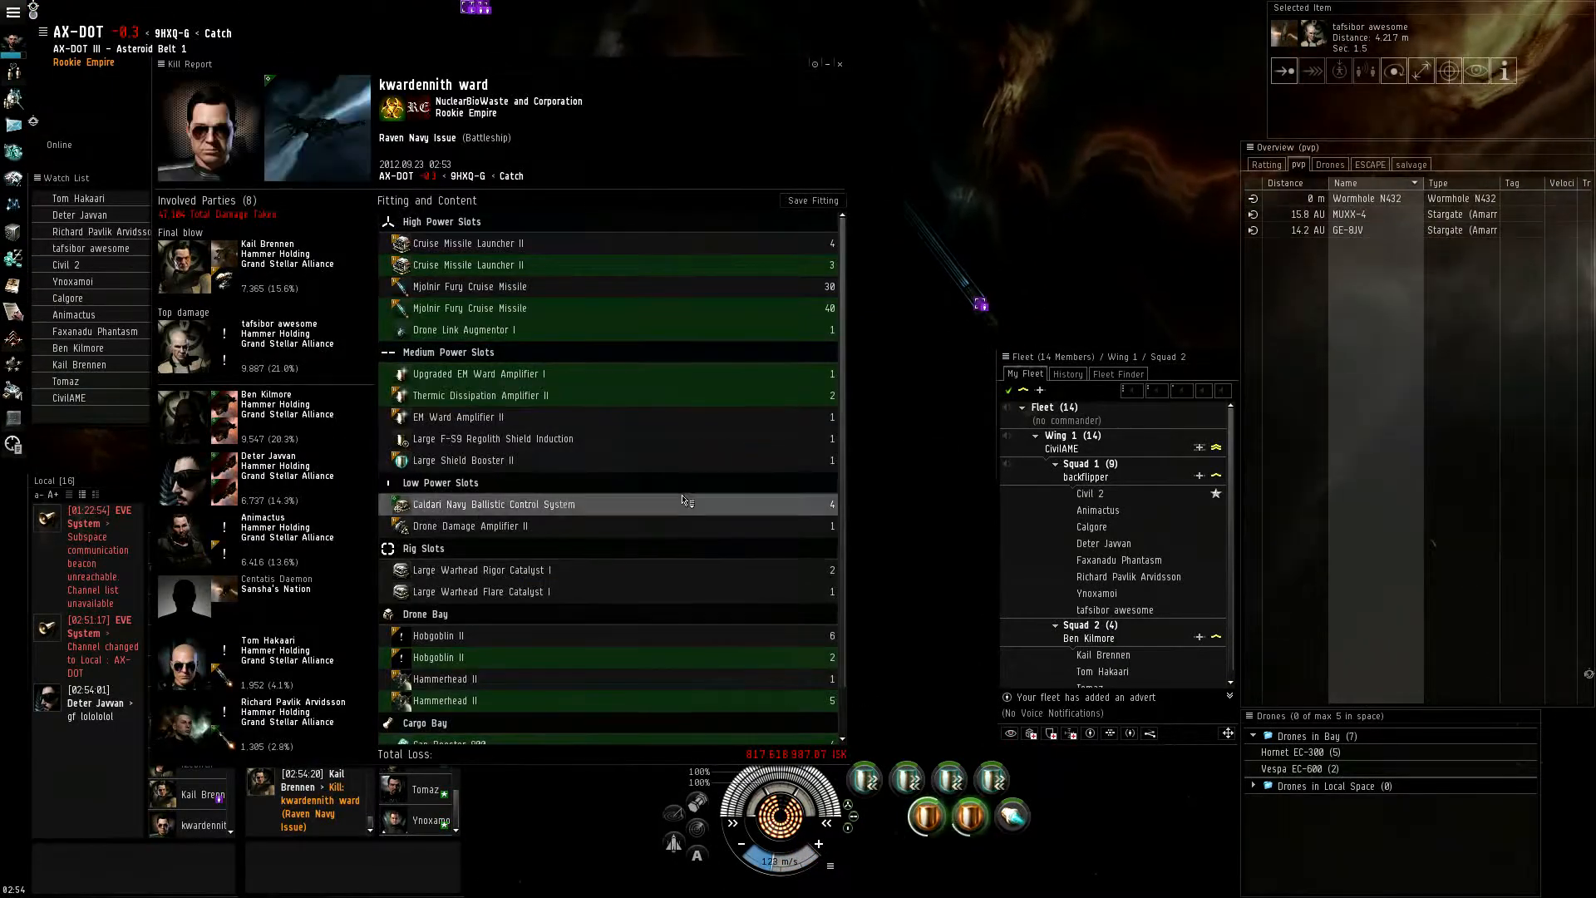
# Scroll the kill report's fitting list down to the cargo bay with cap boosters and Mjolnir cruise missiles
pyautogui.scroll(-3)
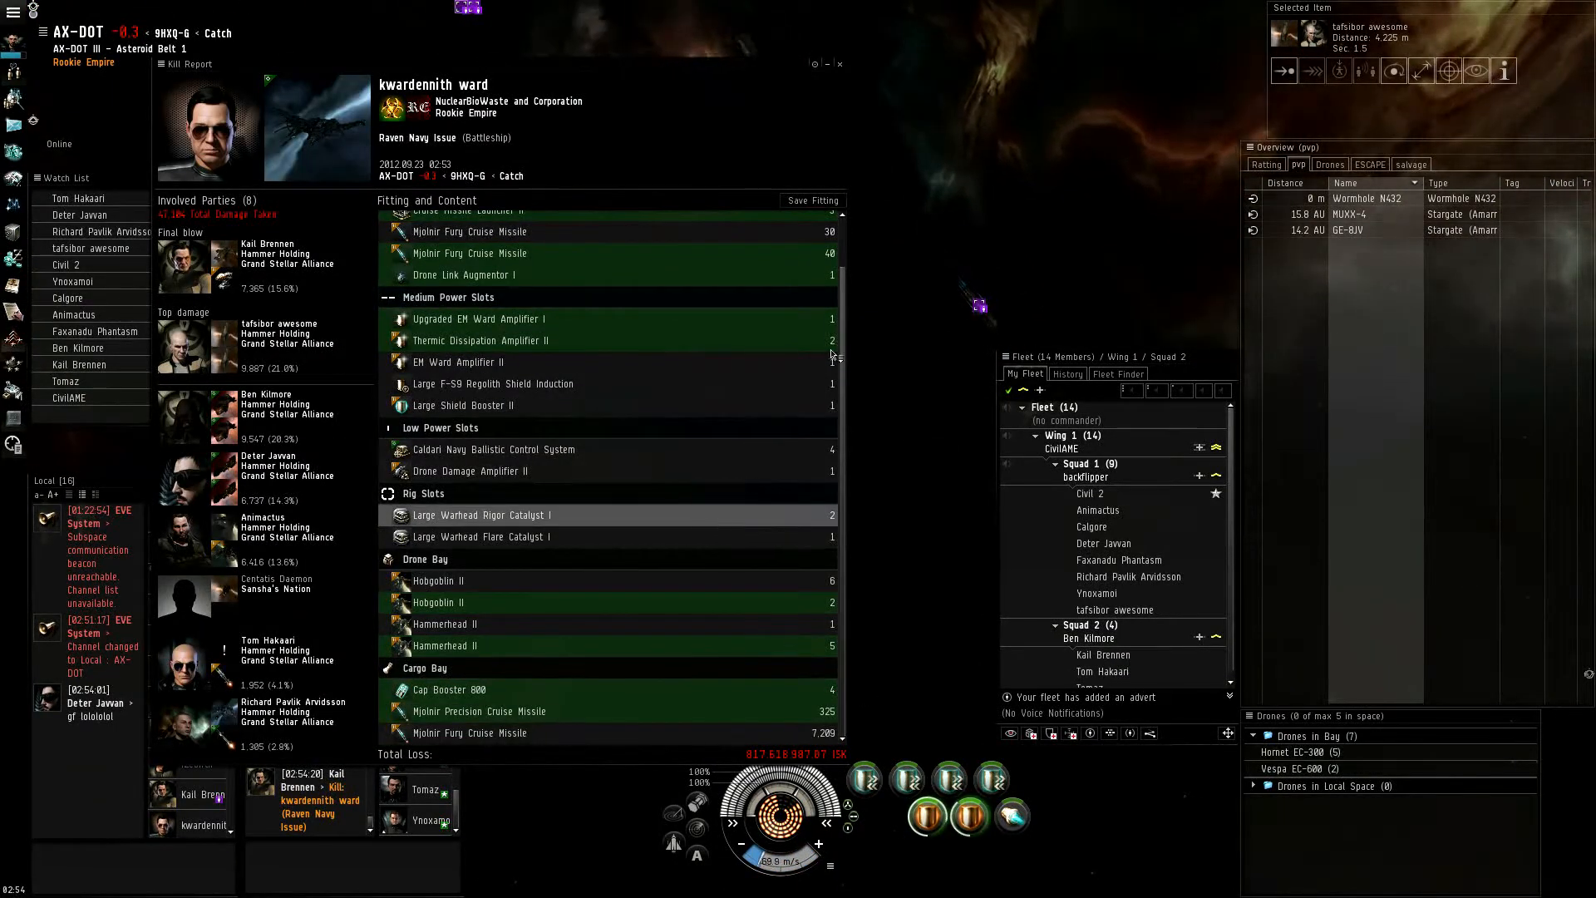